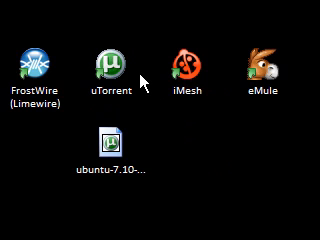
mouse_move(188, 80)
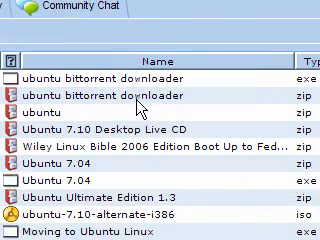
Step: Scroll through the ubuntu search results in FrostWire
scroll("down", 3)
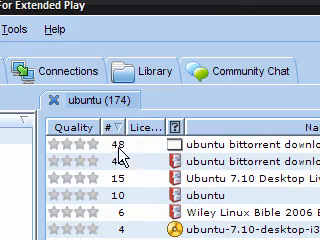
Step: Scroll down through the ubuntu results sorted by source count
scroll("down", 3)
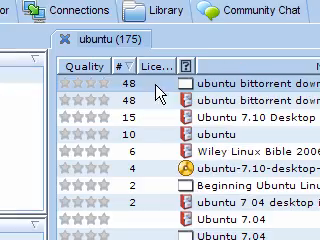
scroll("down", 3)
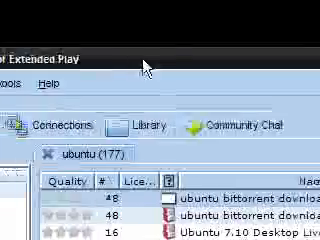
scroll("down", 3)
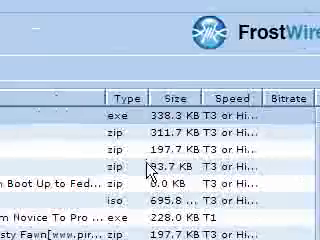
Step: Scroll the ubuntu results to compare file types, sizes and speeds
scroll("down", 3)
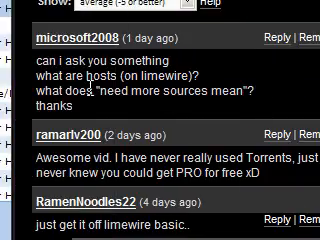
scroll("down", 3)
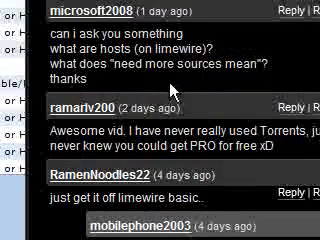
scroll("up", 3)
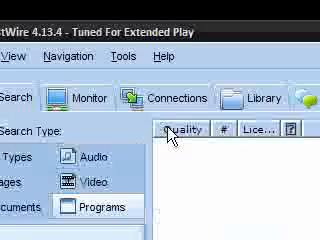
Step: Read the leaf-node message shielded by an Ultrapeer and dismiss it with OK
scroll("down", 3)
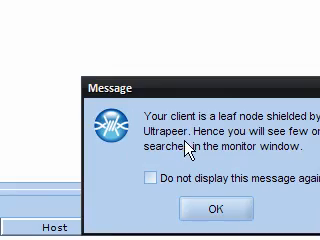
left_click(209, 208)
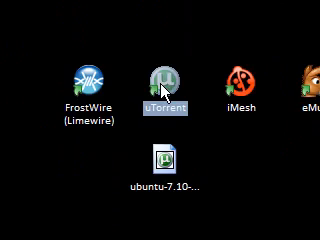
Step: Start uTorrent from its desktop icon
double_click(155, 72)
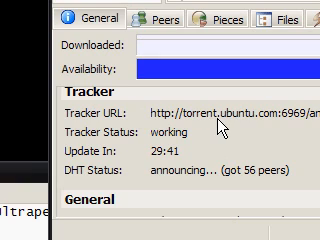
mouse_move(227, 118)
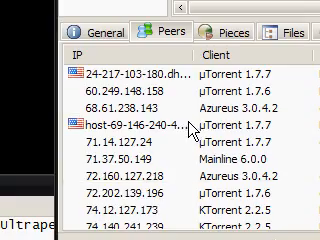
Step: Scroll through the Ubuntu torrent's peer list with clients, flags and speeds
scroll("down", 3)
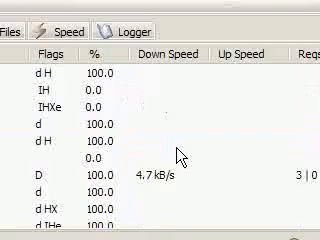
scroll("down", 3)
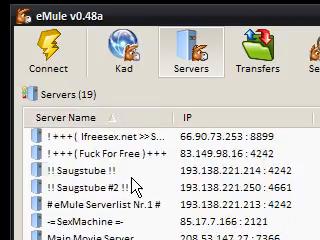
Step: Scroll down eMule's 19-server list to the lower server IPs and descriptions
scroll("down", 3)
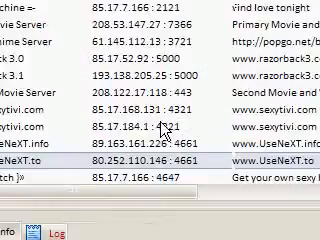